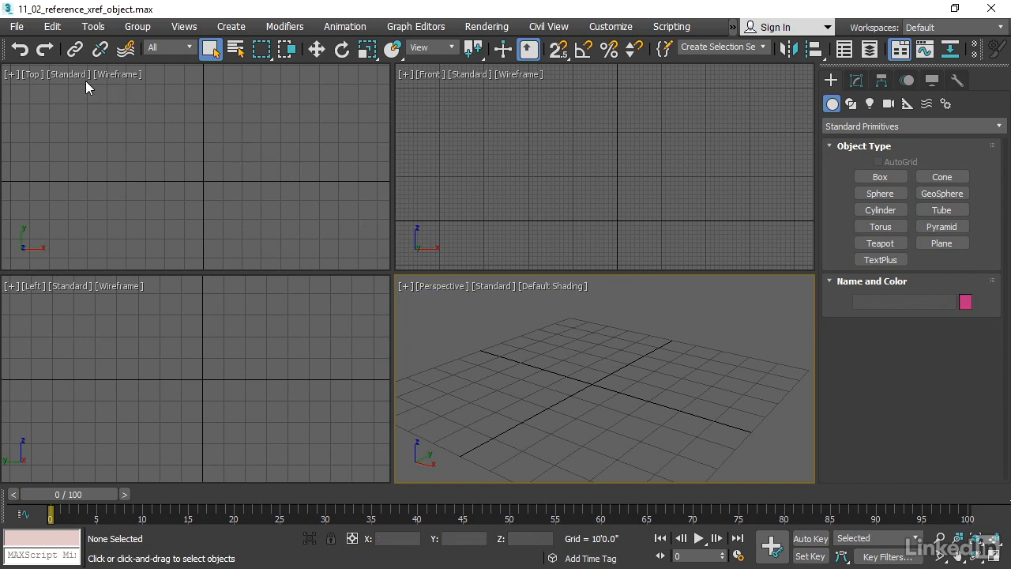
Bring up the XRef Objects manager from File > Reference.
{"action": "left_click", "coordinate": [15, 26]}
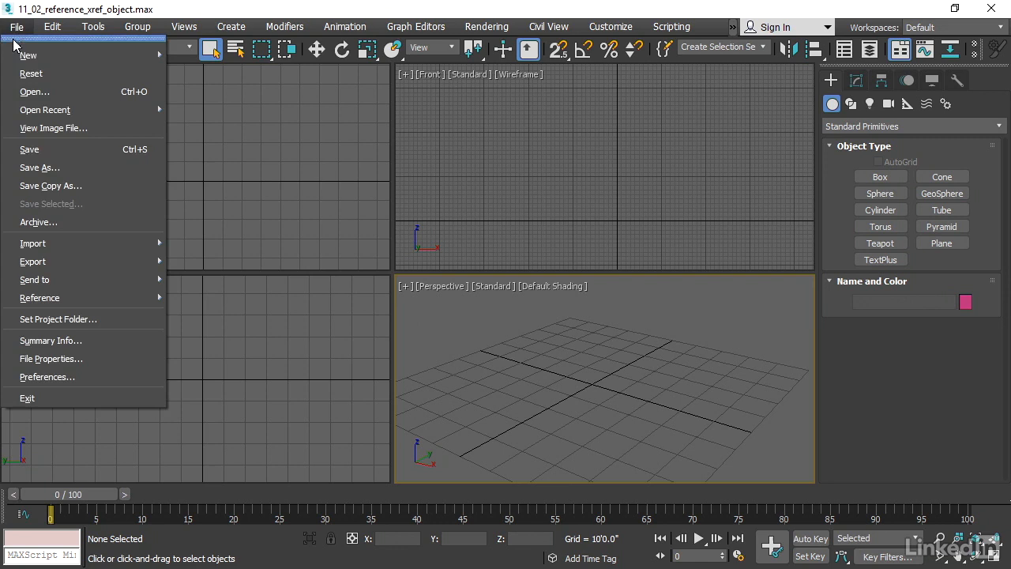
{"action": "mouse_move", "coordinate": [39, 297]}
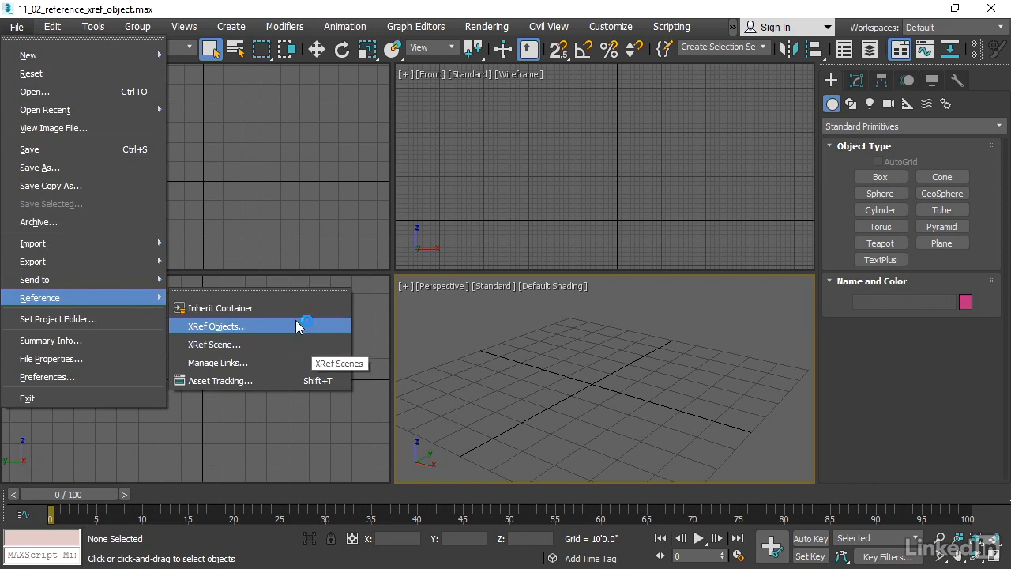
{"action": "mouse_move", "coordinate": [301, 330]}
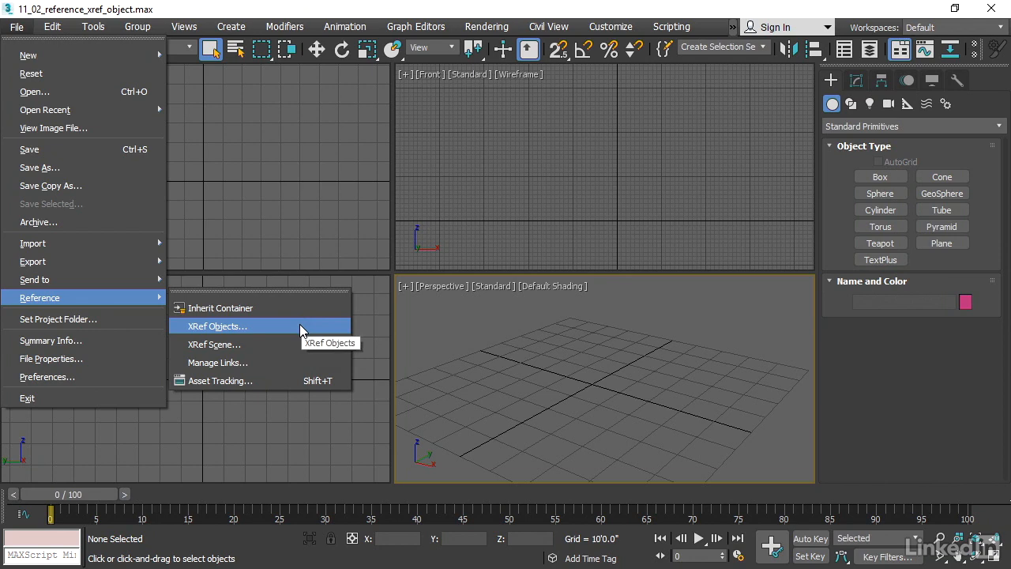
{"action": "left_click", "coordinate": [218, 325]}
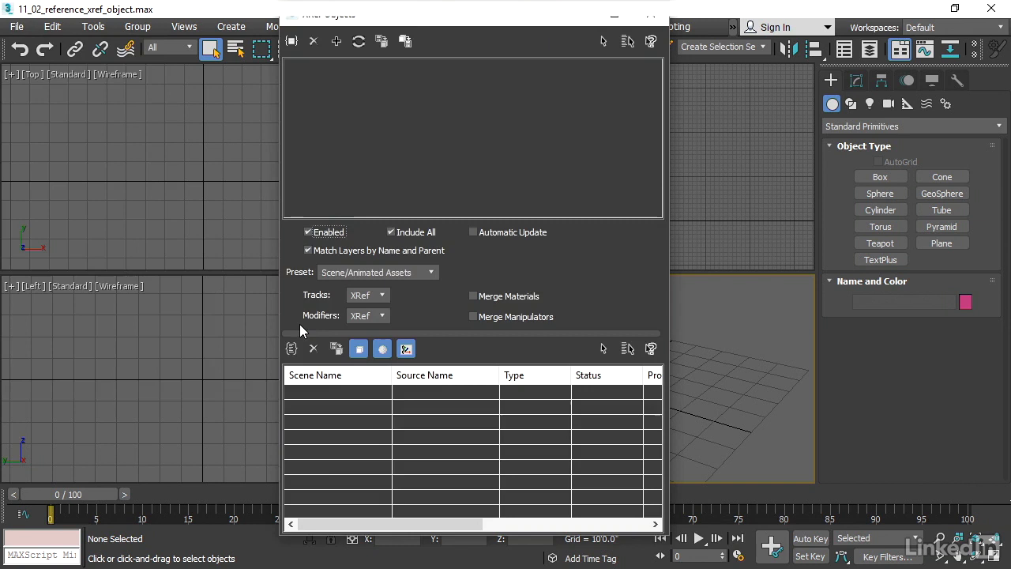
{"action": "mouse_move", "coordinate": [430, 61]}
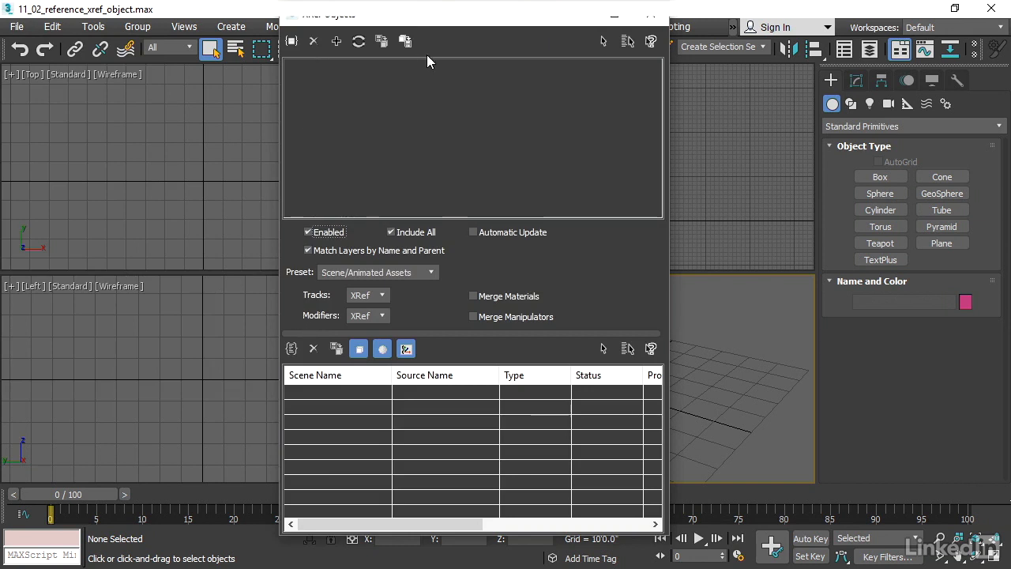
{"action": "mouse_move", "coordinate": [291, 41]}
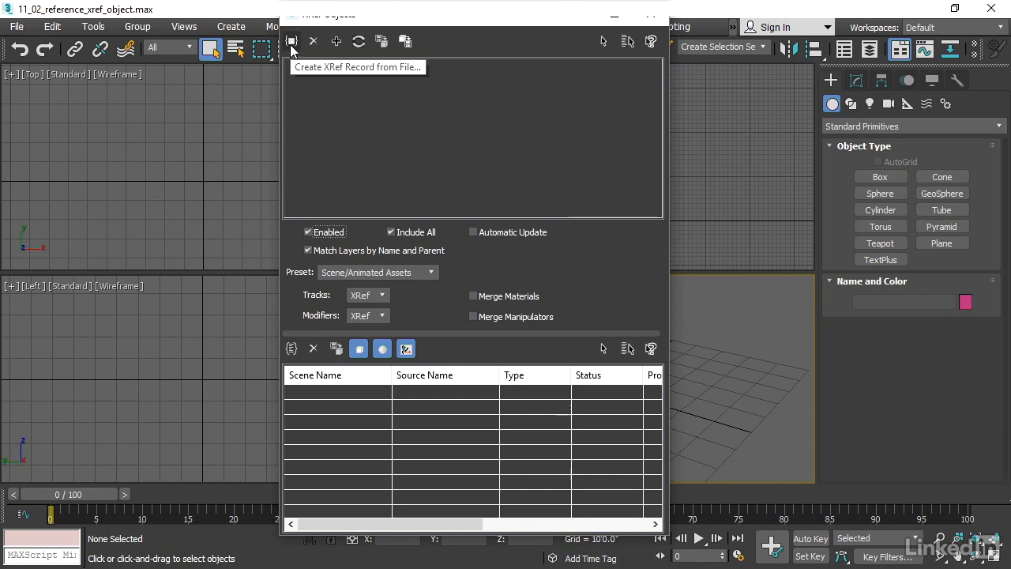
Start a Create XRef Record from File and browse into the xrefs folder.
{"action": "left_click", "coordinate": [291, 41]}
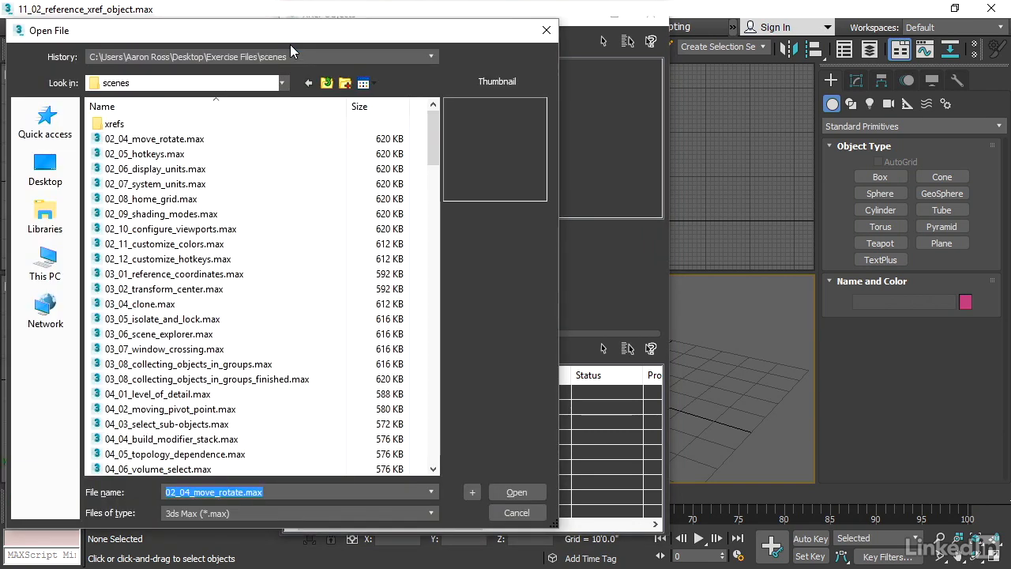
{"action": "mouse_move", "coordinate": [241, 69]}
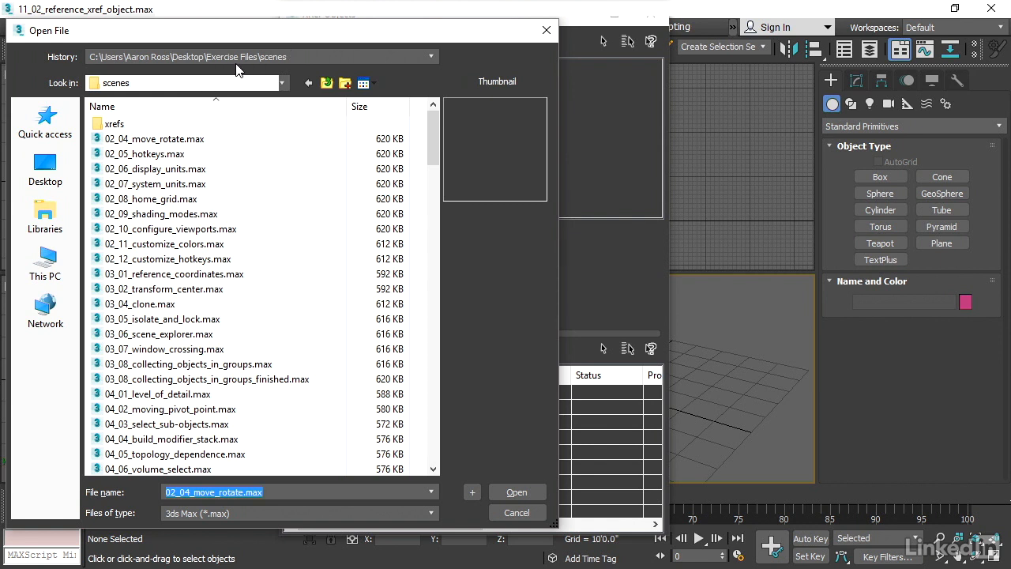
{"action": "mouse_move", "coordinate": [276, 70]}
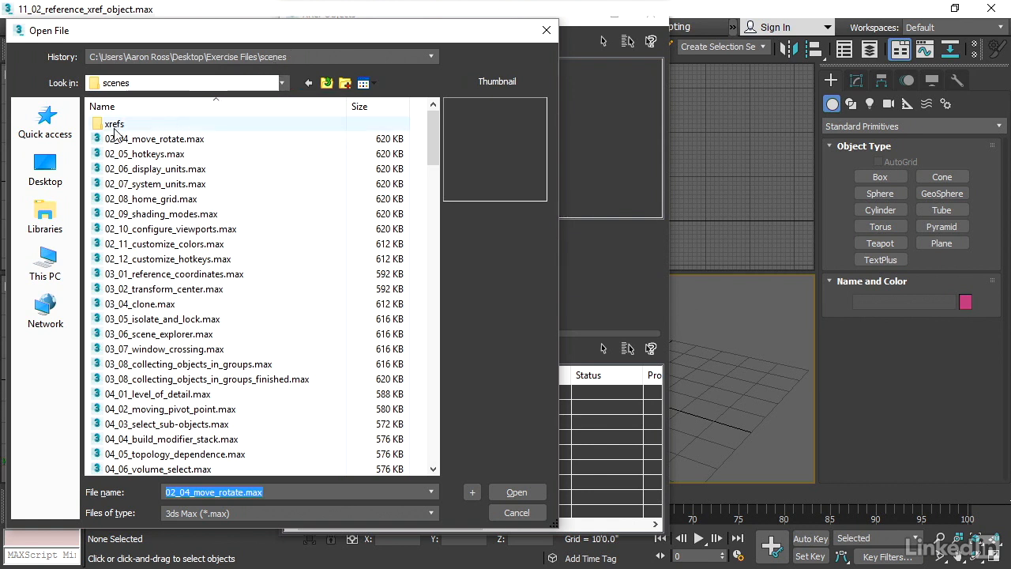
{"action": "mouse_move", "coordinate": [114, 123]}
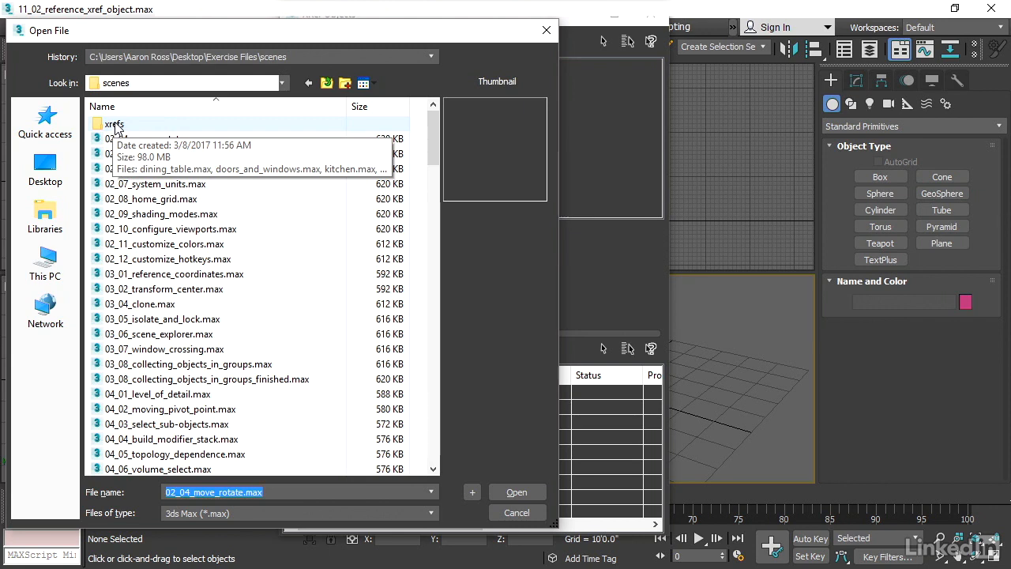
{"action": "double_click", "coordinate": [113, 124]}
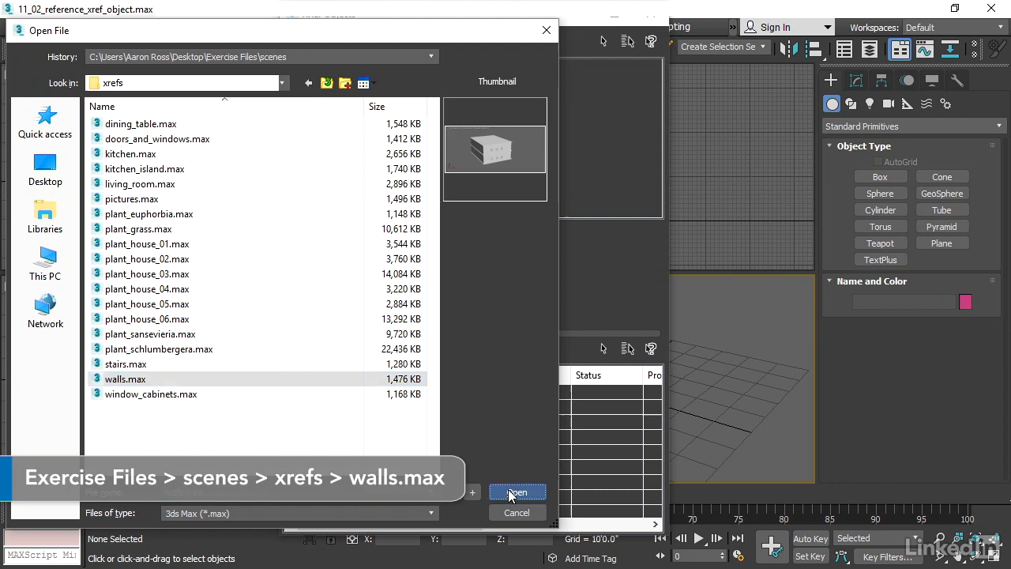
{"action": "left_click", "coordinate": [517, 493]}
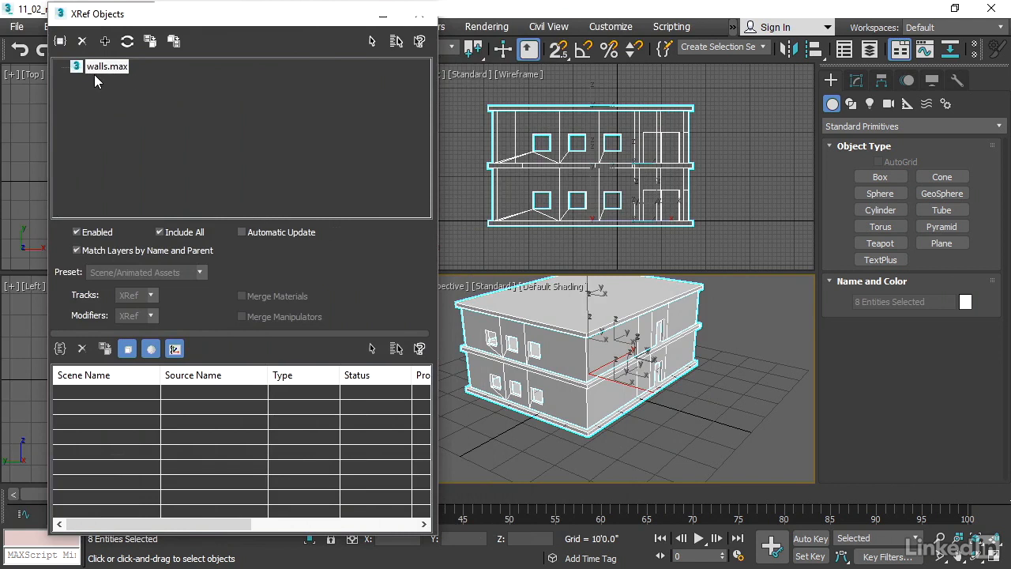
{"action": "mouse_move", "coordinate": [96, 108]}
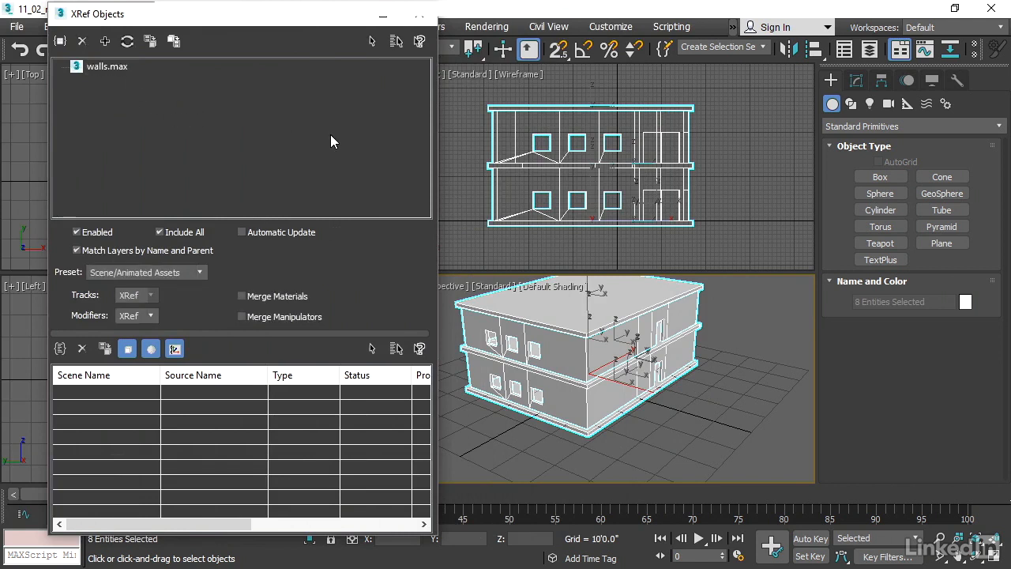
{"action": "left_click", "coordinate": [107, 67]}
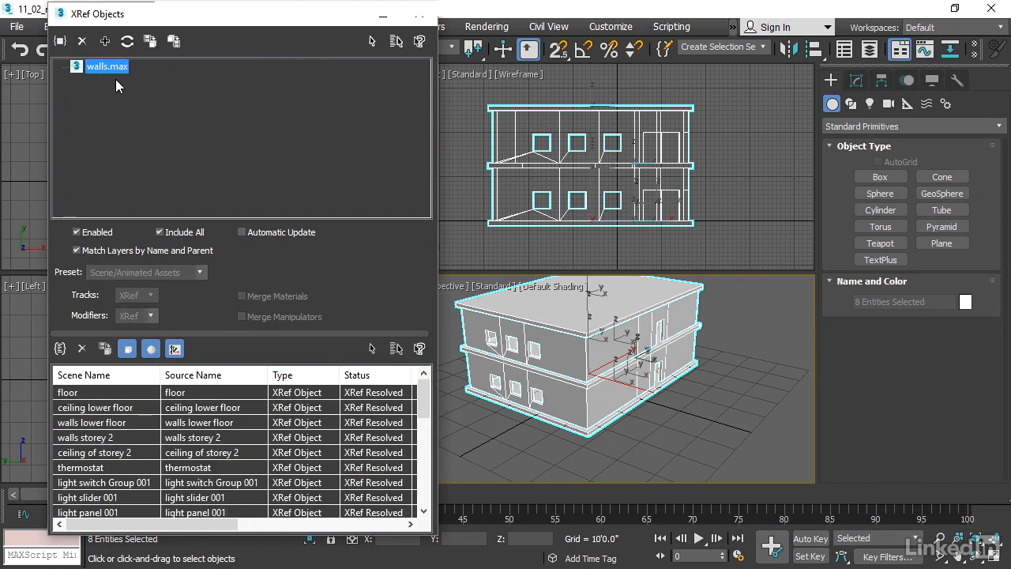
{"action": "mouse_move", "coordinate": [145, 82]}
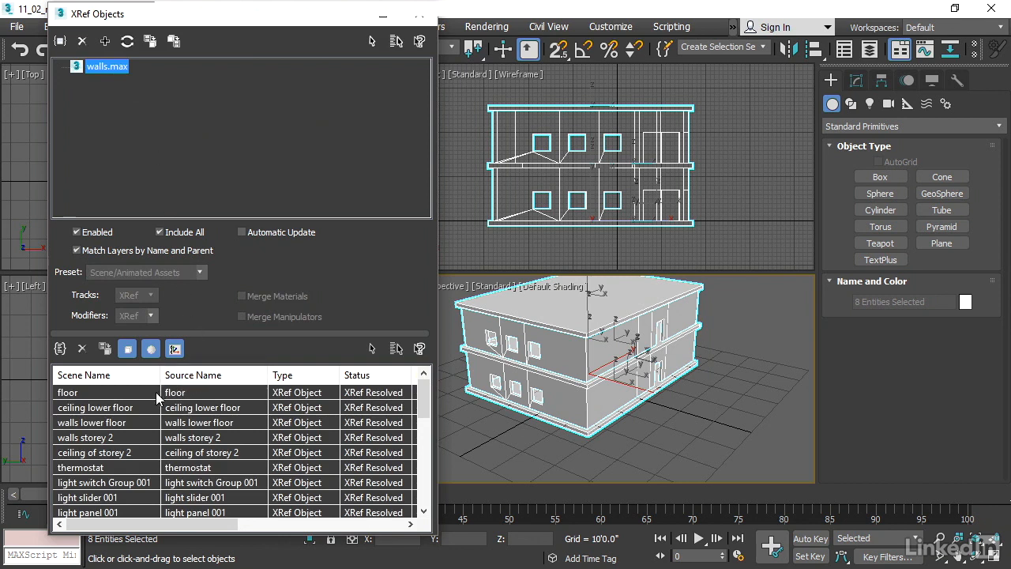
{"action": "mouse_move", "coordinate": [151, 509]}
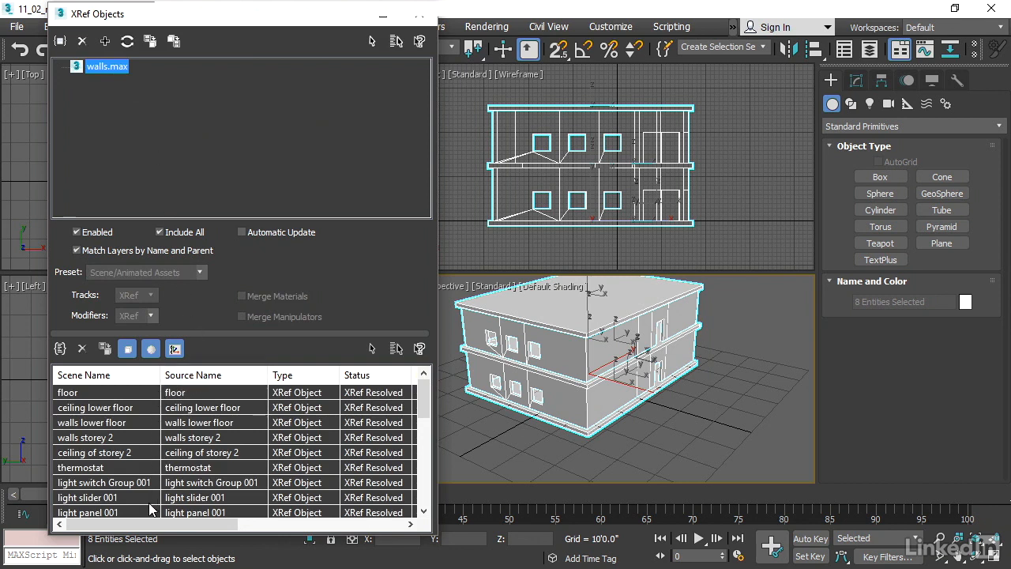
{"action": "mouse_move", "coordinate": [281, 502]}
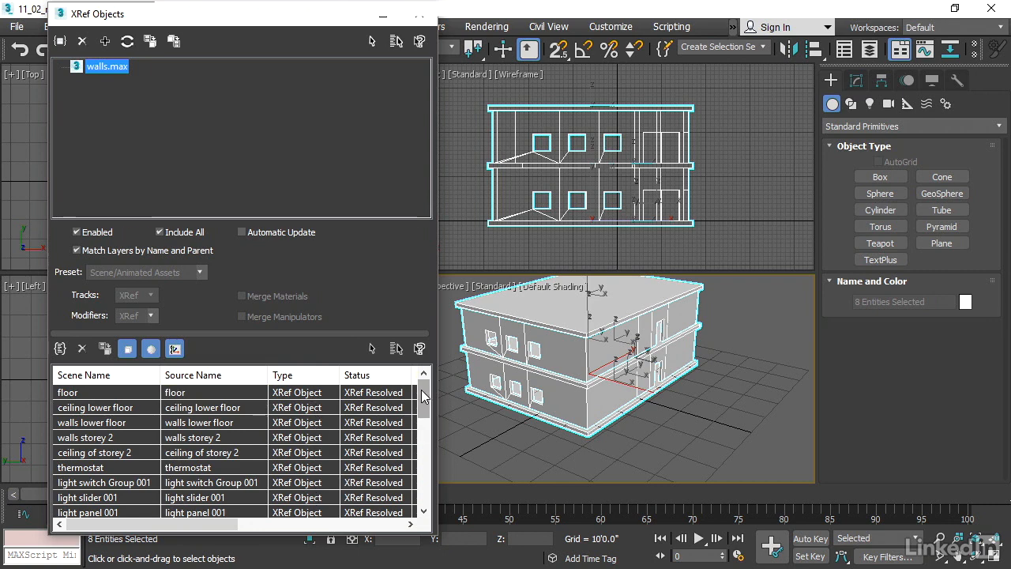
{"action": "scroll", "scroll_direction": "down", "scroll_amount": 3}
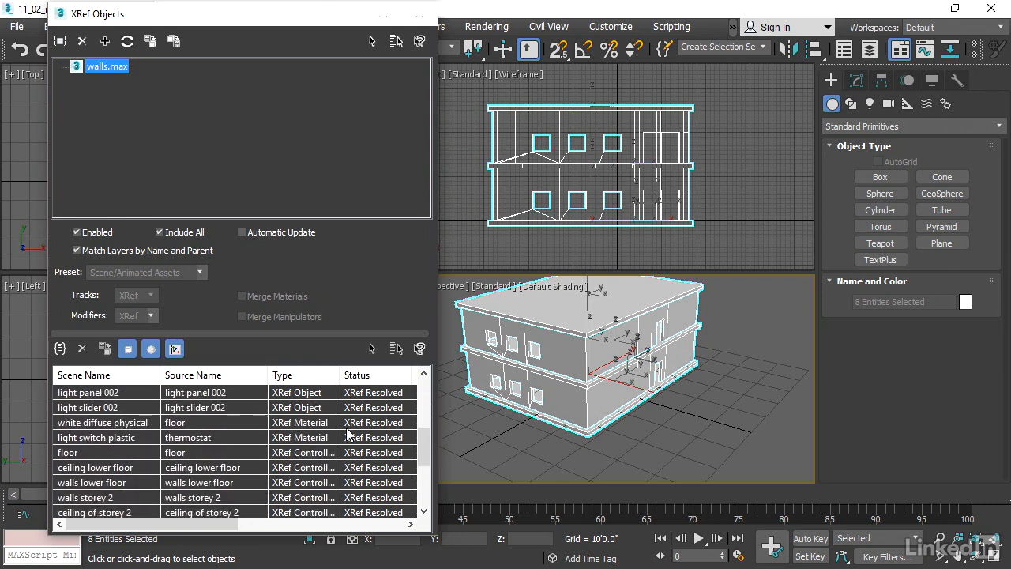
{"action": "mouse_move", "coordinate": [398, 493]}
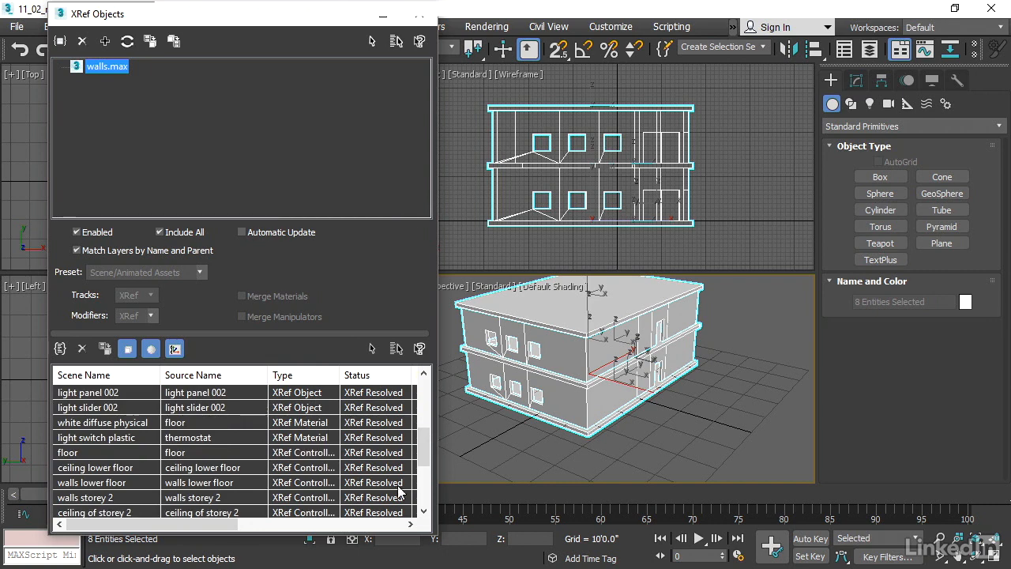
{"action": "scroll", "scroll_direction": "down", "scroll_amount": 3}
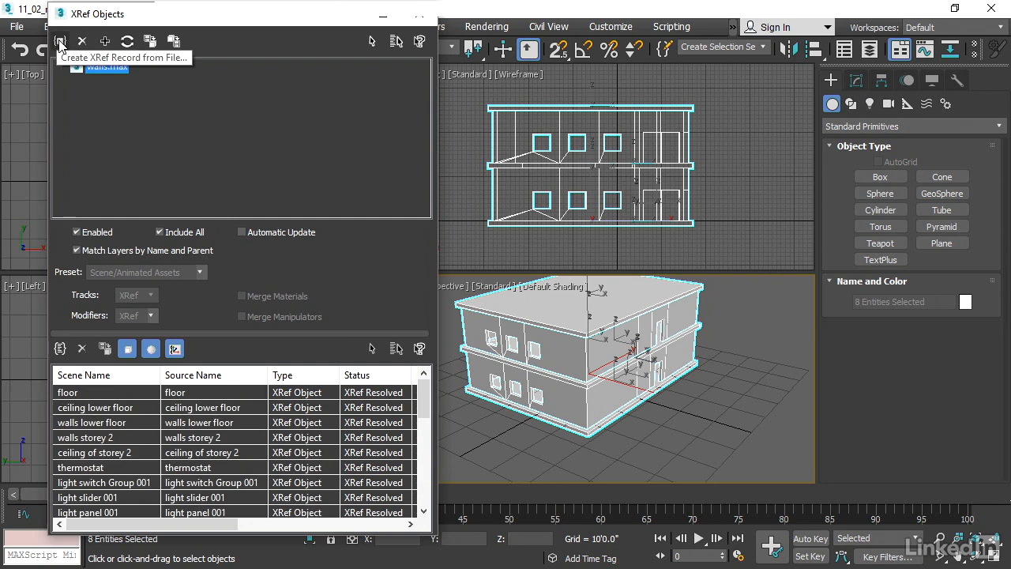
Reference doors_and_windows.max as a second XRef record and zoom in on the windows.
{"action": "left_click", "coordinate": [60, 41]}
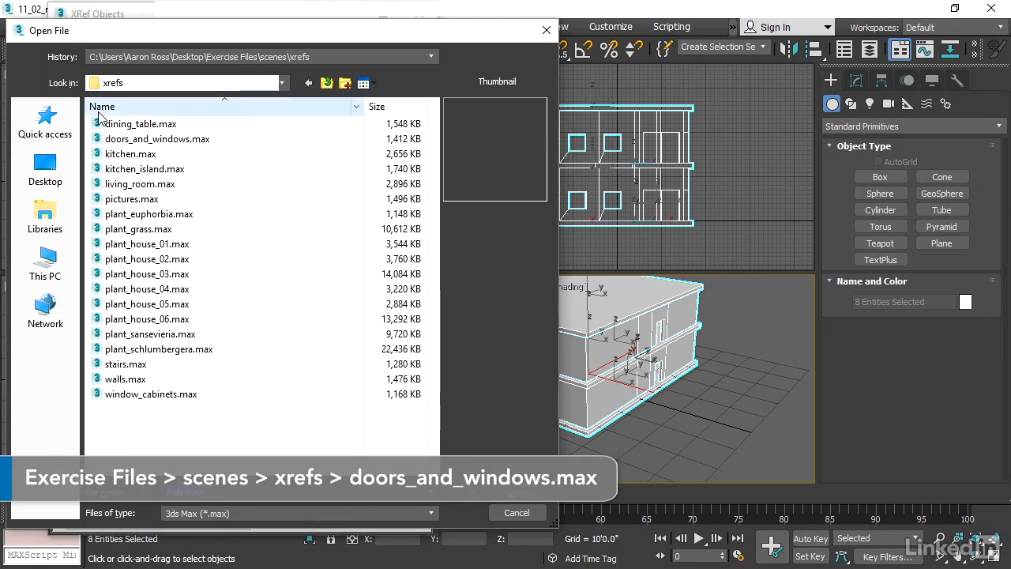
{"action": "left_click", "coordinate": [158, 139]}
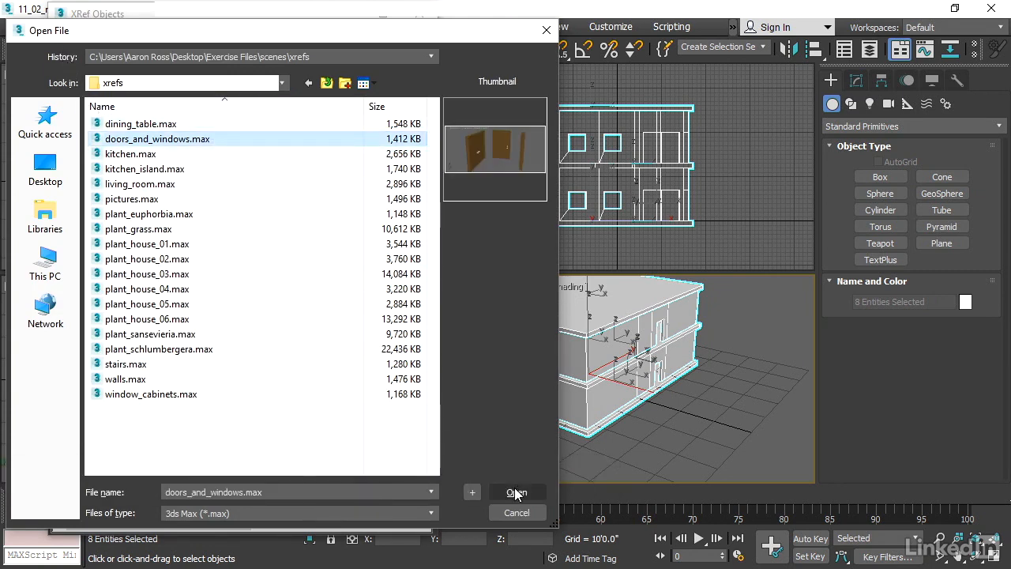
{"action": "left_click", "coordinate": [517, 493]}
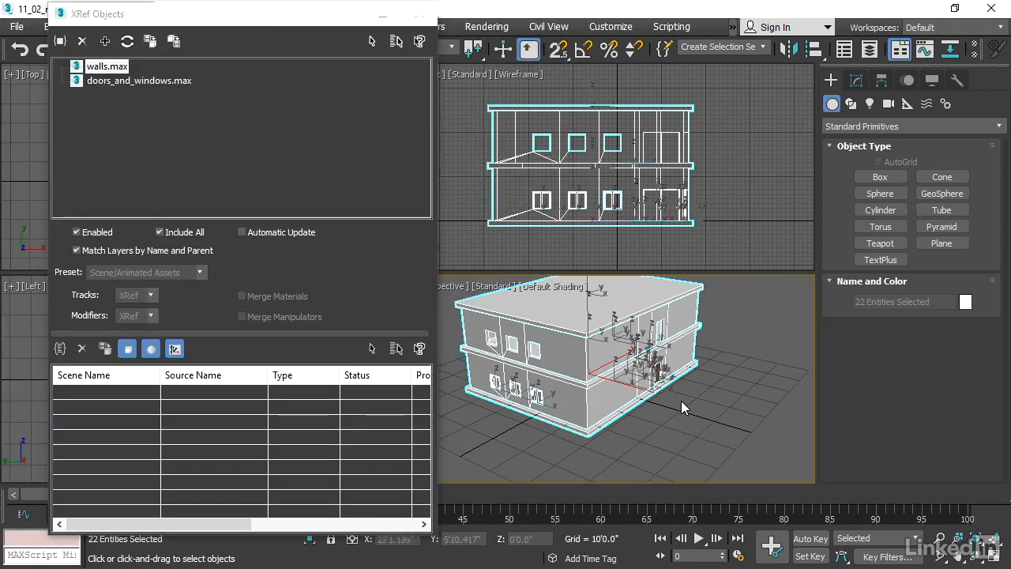
{"action": "mouse_move", "coordinate": [756, 323]}
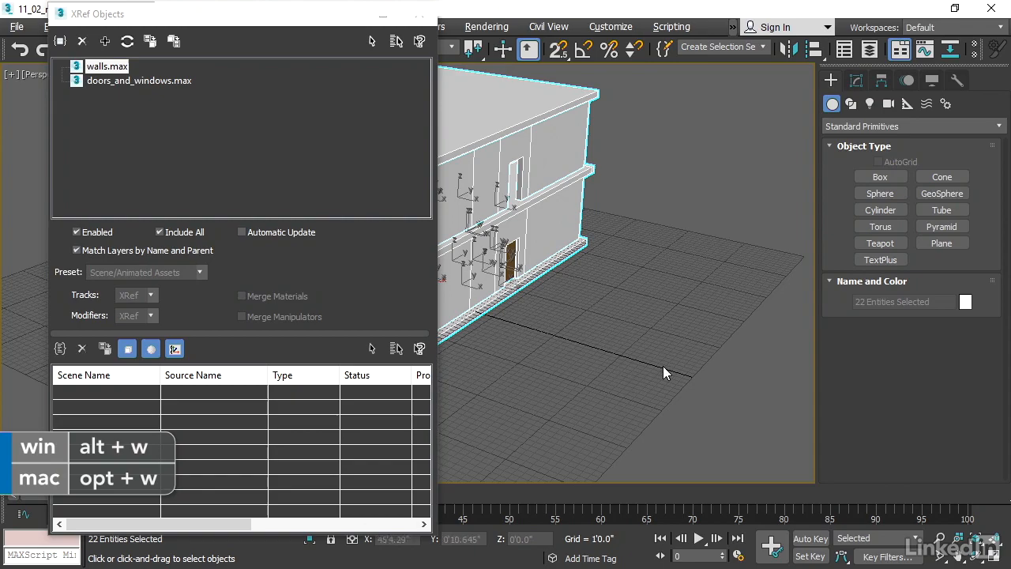
{"action": "left_click_drag", "start_coordinate": [664, 373], "coordinate": [703, 417]}
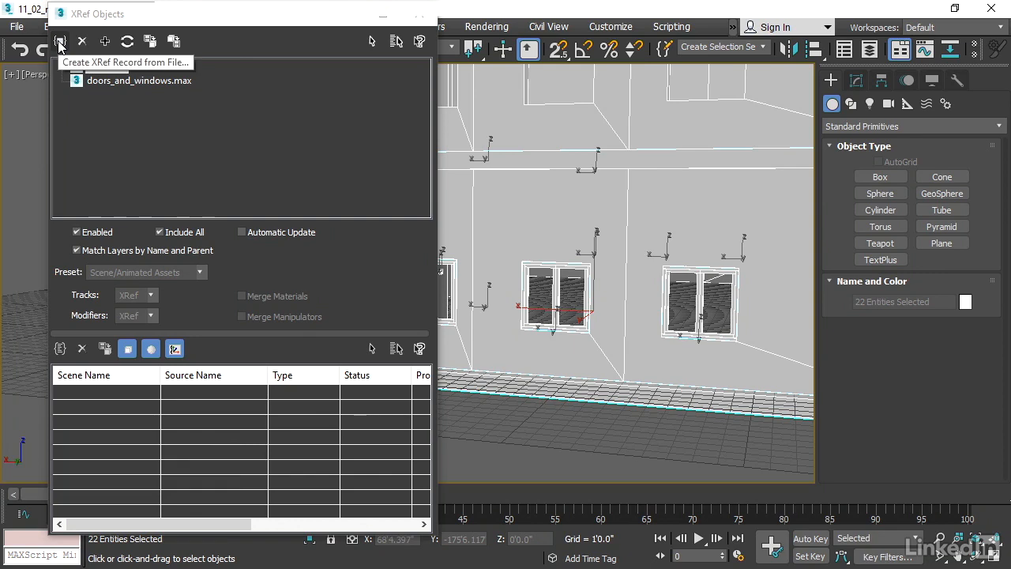
Reference living_room.max as a third XRef record, raising the Duplicate Material Name prompt.
{"action": "left_click", "coordinate": [60, 41]}
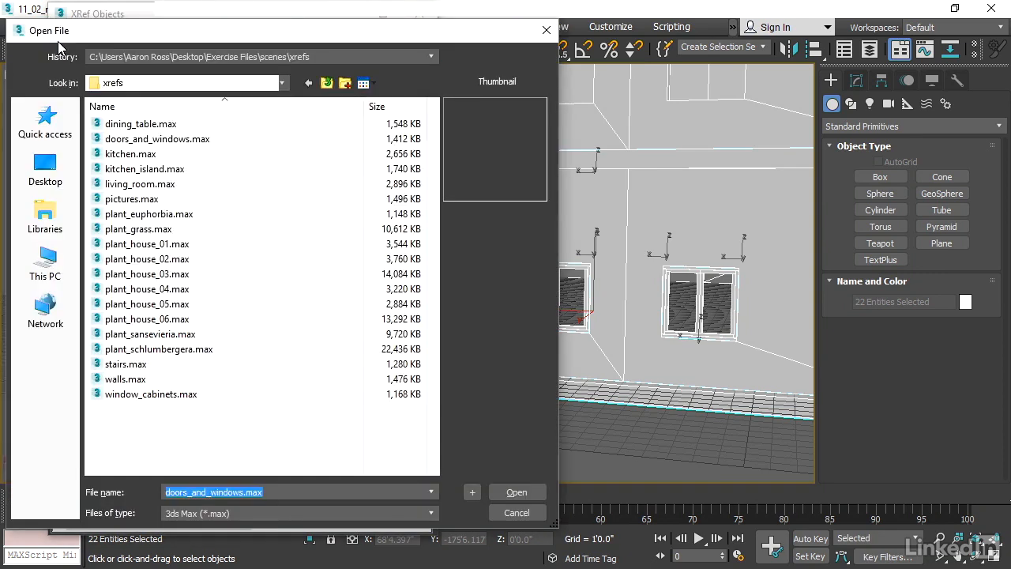
{"action": "left_click", "coordinate": [131, 199]}
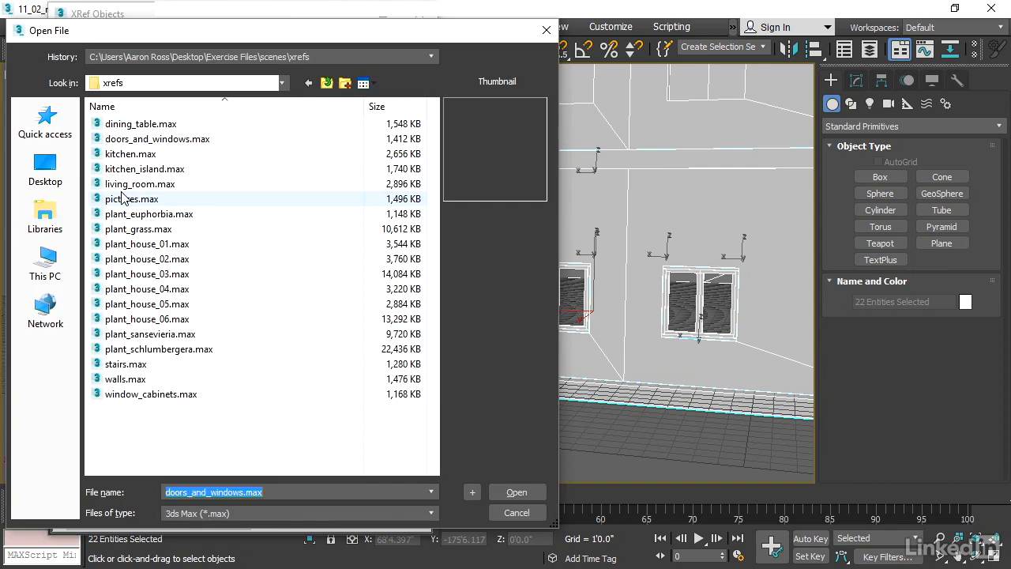
{"action": "mouse_move", "coordinate": [139, 183]}
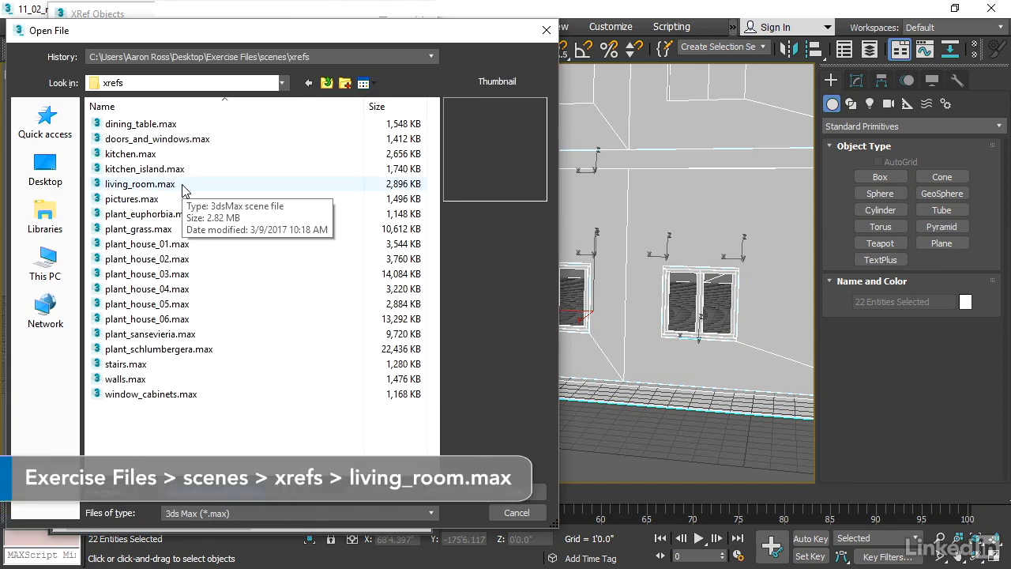
{"action": "left_click", "coordinate": [139, 183]}
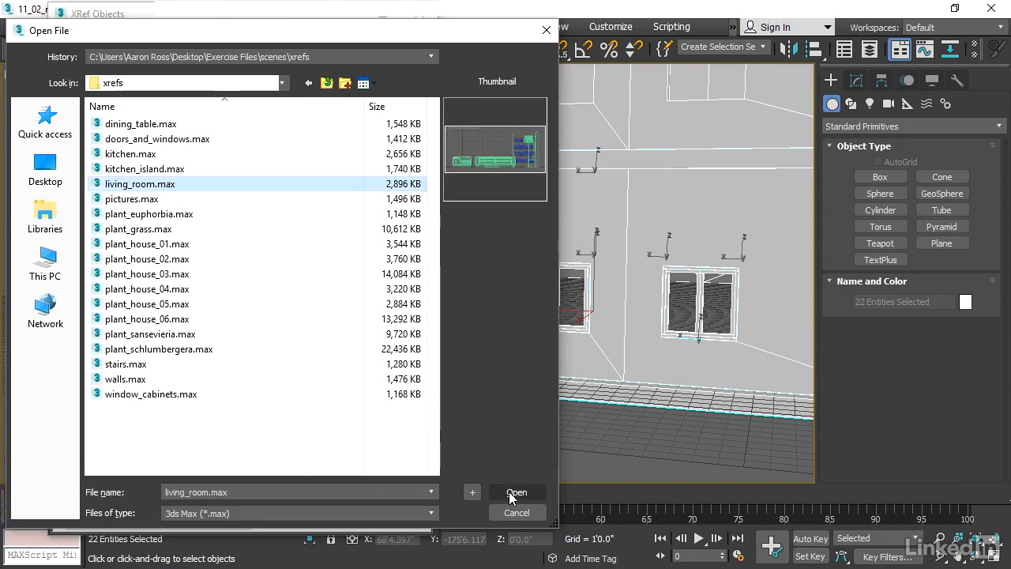
{"action": "left_click", "coordinate": [517, 493]}
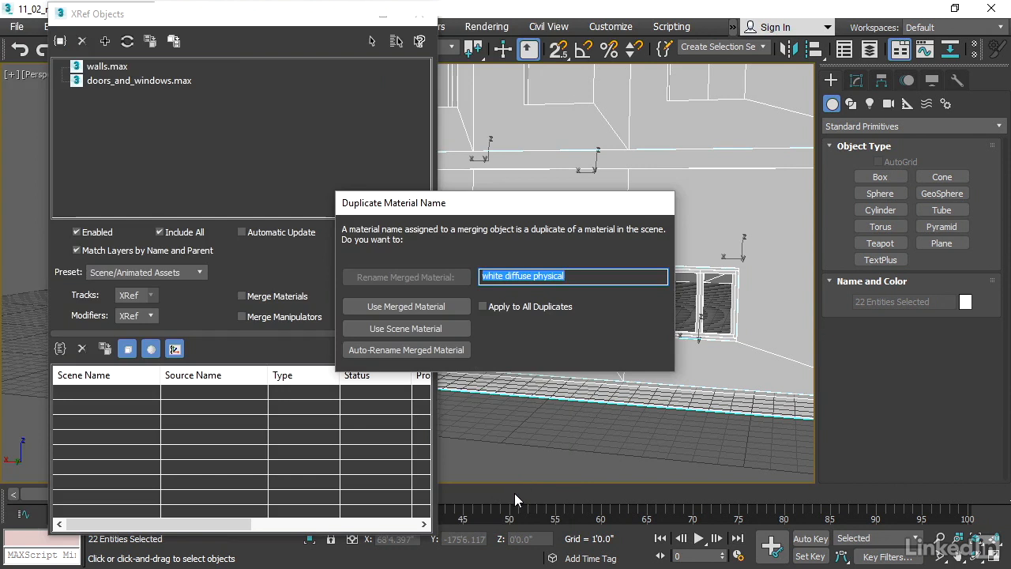
{"action": "mouse_move", "coordinate": [398, 218]}
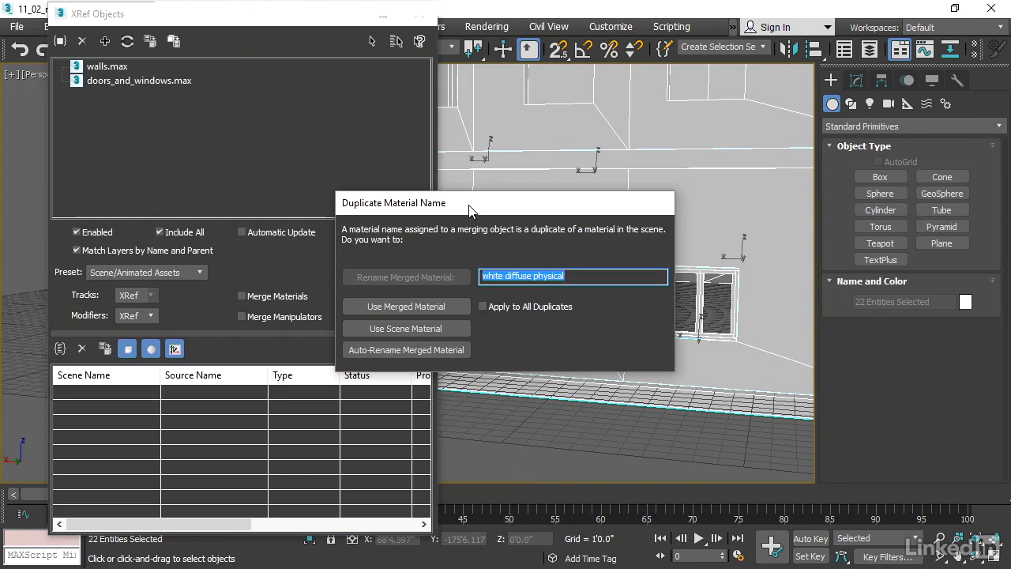
{"action": "mouse_move", "coordinate": [461, 205]}
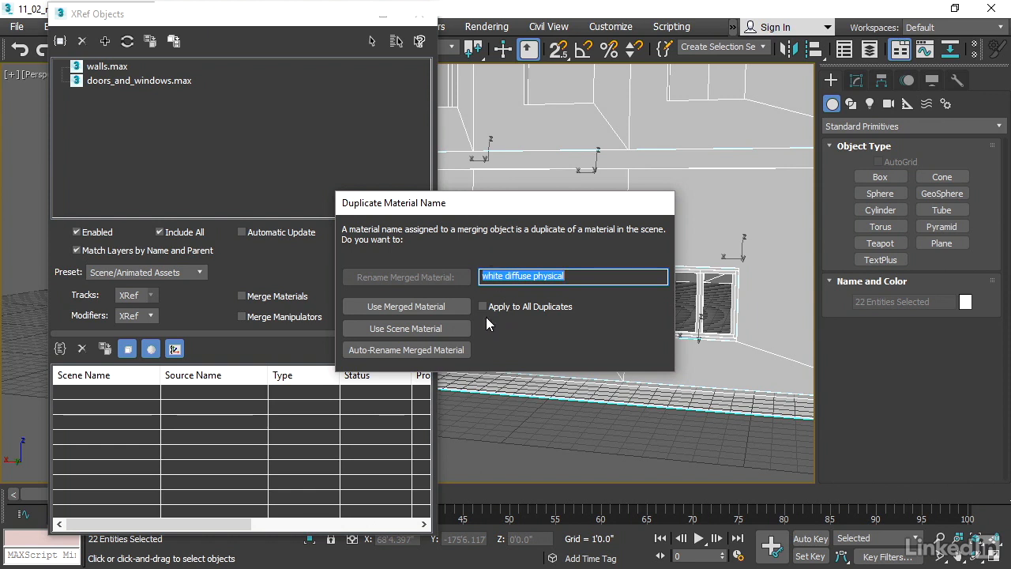
Apply to All Duplicates and keep the merged white diffuse material.
{"action": "left_click", "coordinate": [483, 307]}
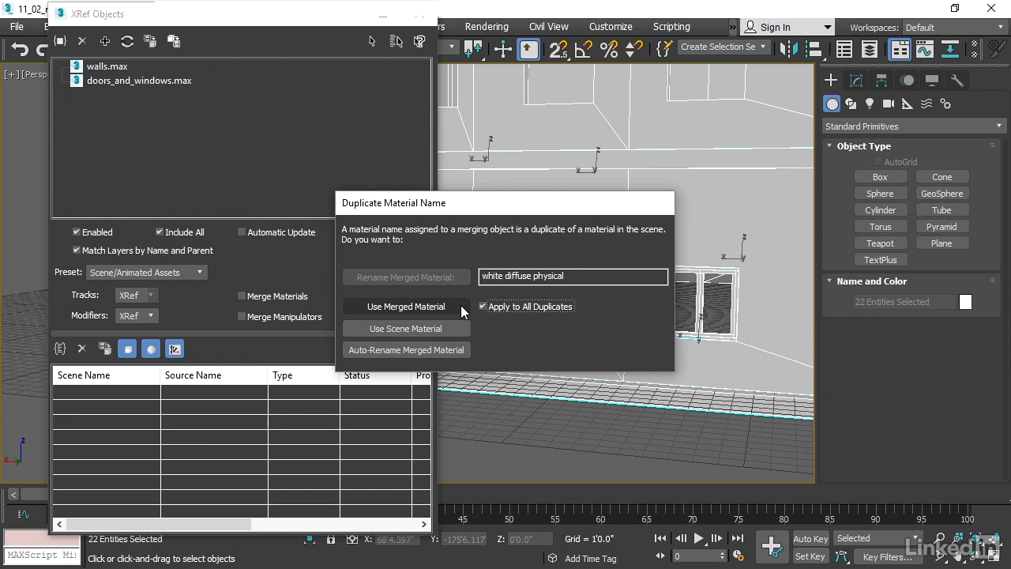
{"action": "mouse_move", "coordinate": [461, 310]}
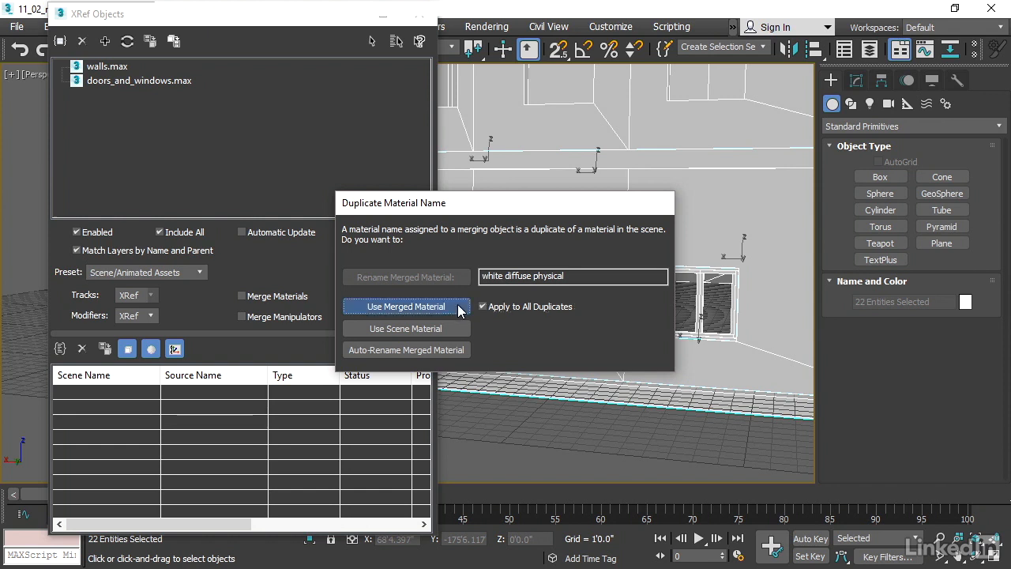
{"action": "left_click", "coordinate": [406, 306]}
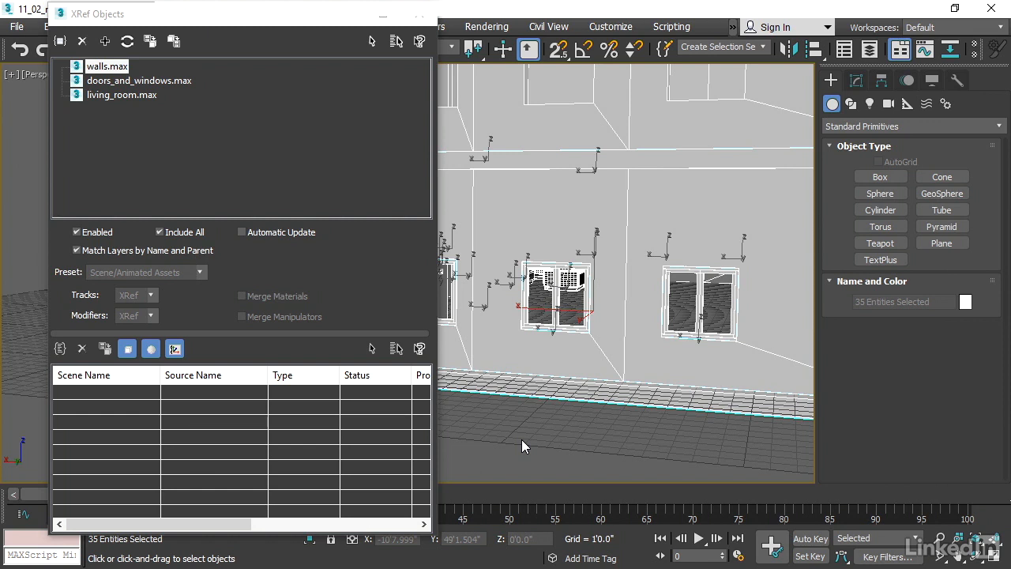
{"action": "mouse_move", "coordinate": [528, 442]}
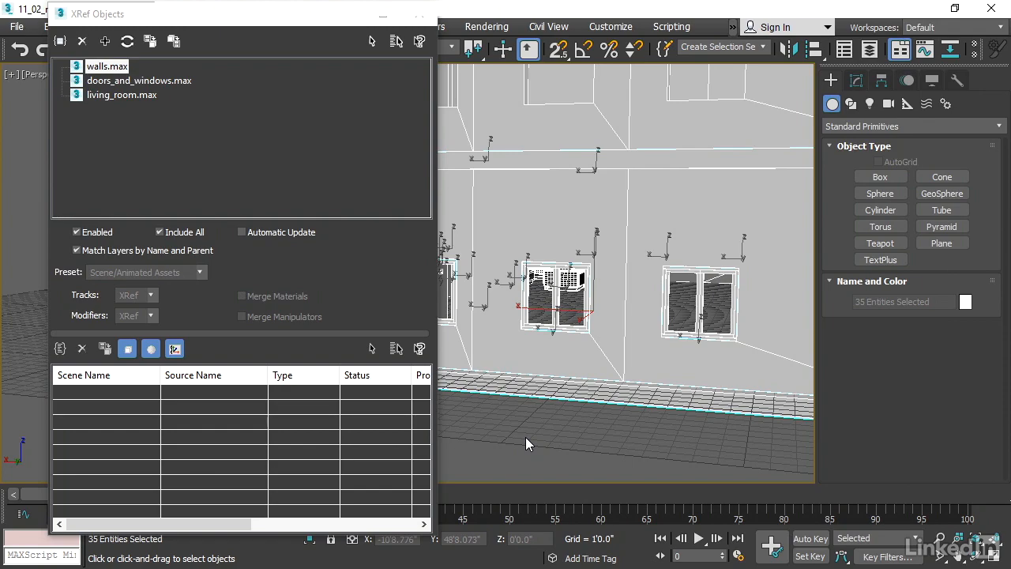
Close the XRef Objects dialog with walls, doors_and_windows and living_room listed.
{"action": "left_click", "coordinate": [410, 13]}
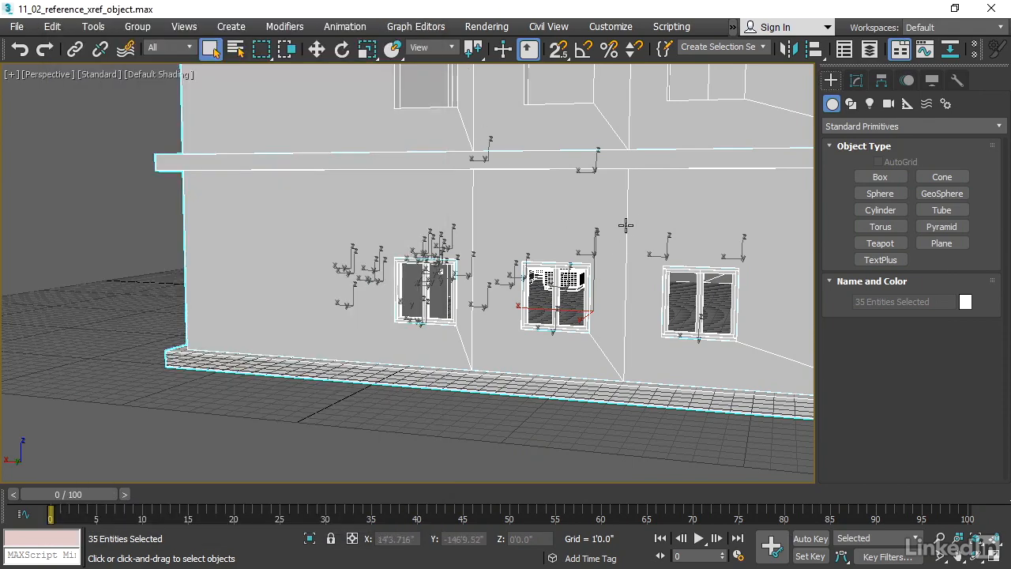